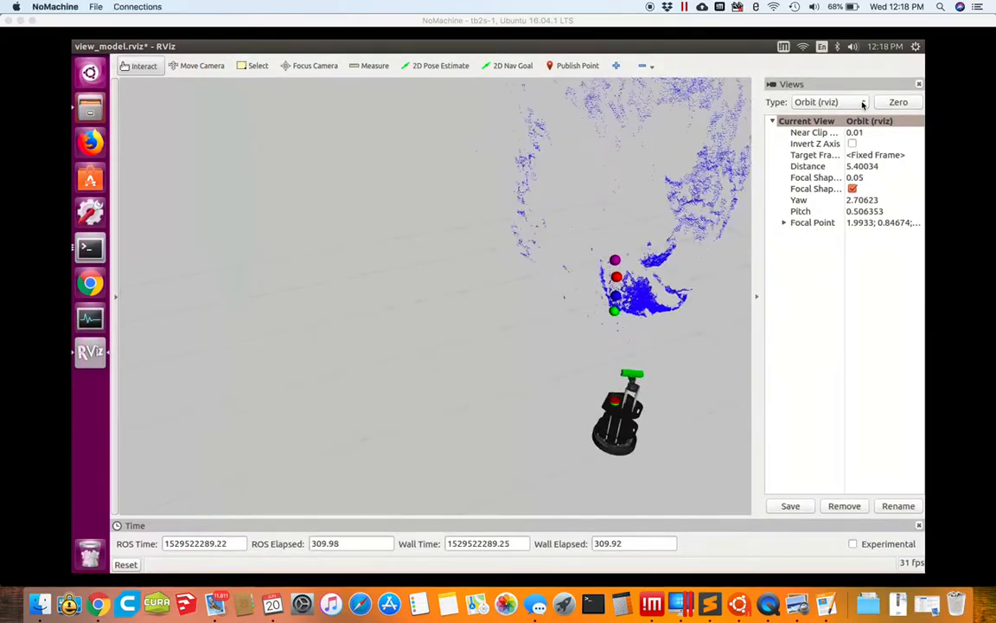
# Set the Views panel camera type to TopDownOrtho (rviz) and select the Focus Camera tool
pyautogui.click(828, 102)
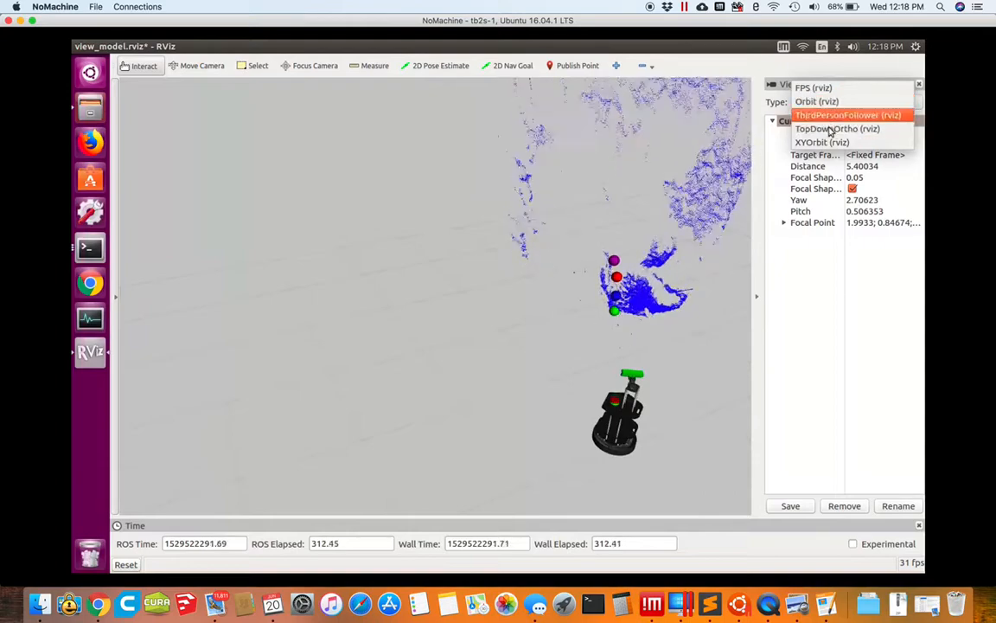
pyautogui.moveTo(837, 128)
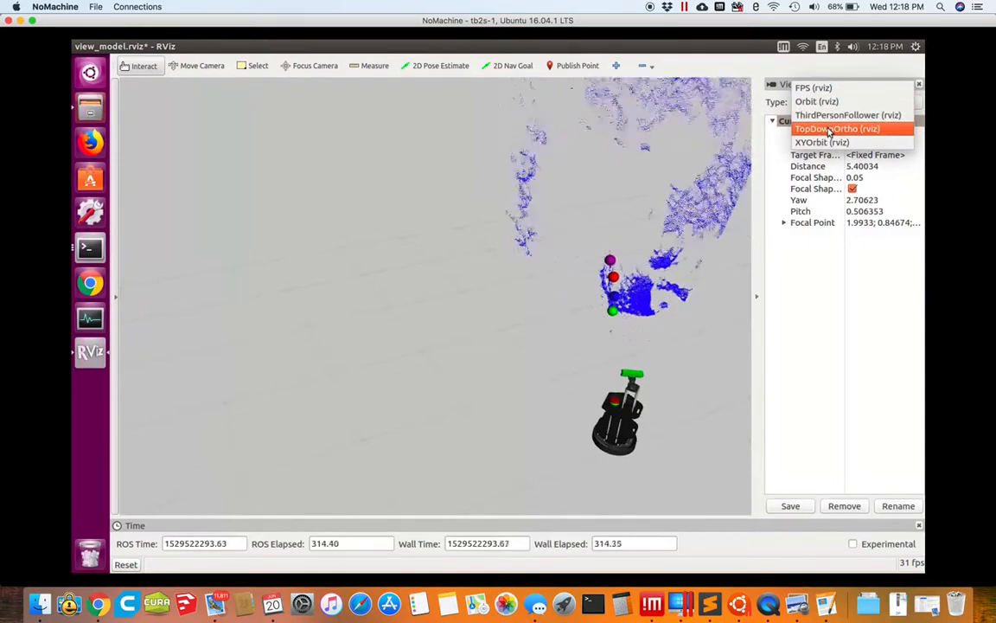
pyautogui.click(836, 128)
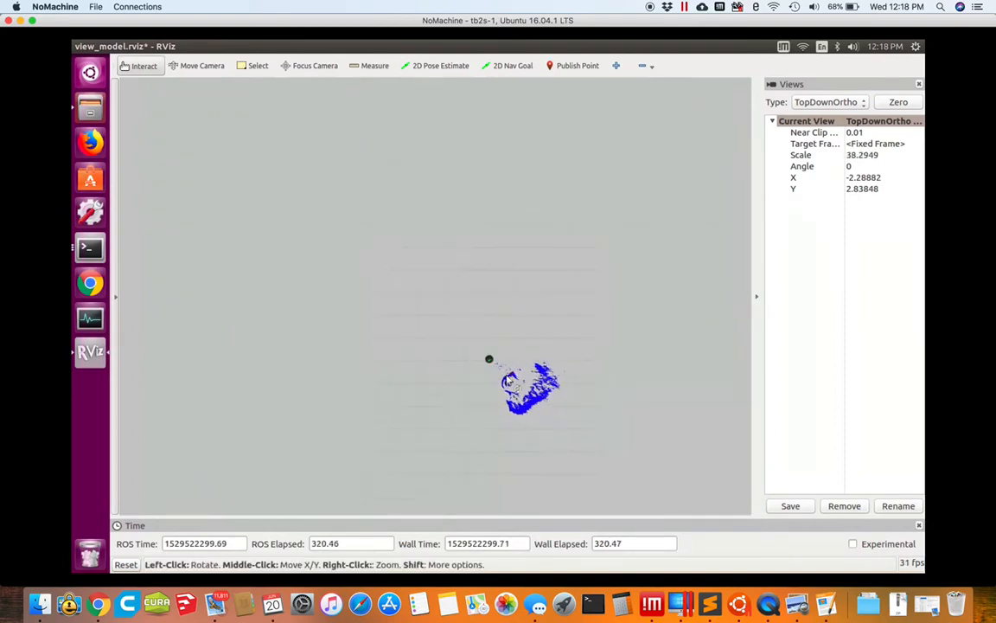
pyautogui.click(315, 66)
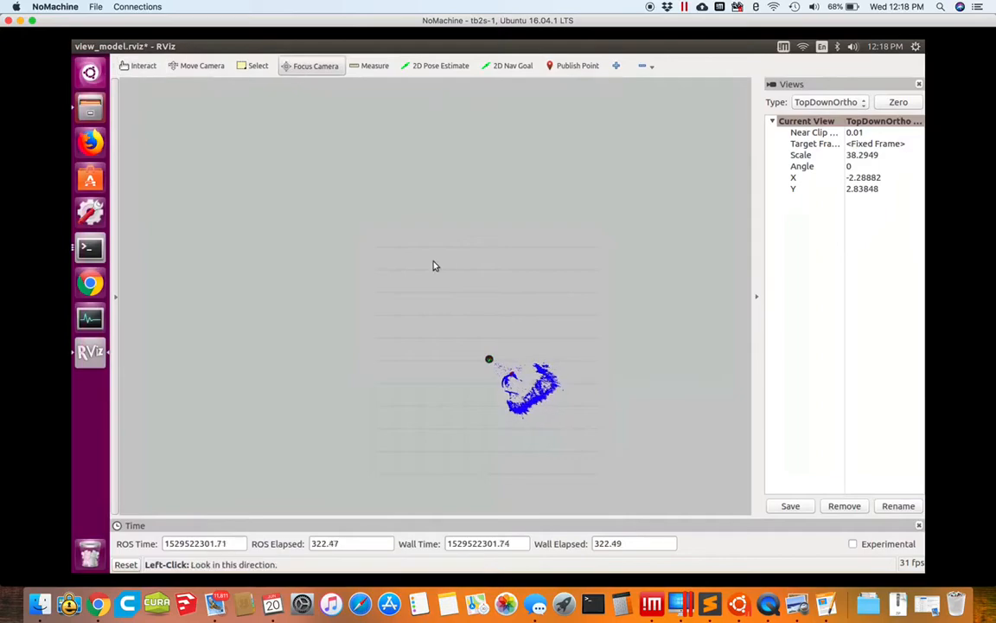